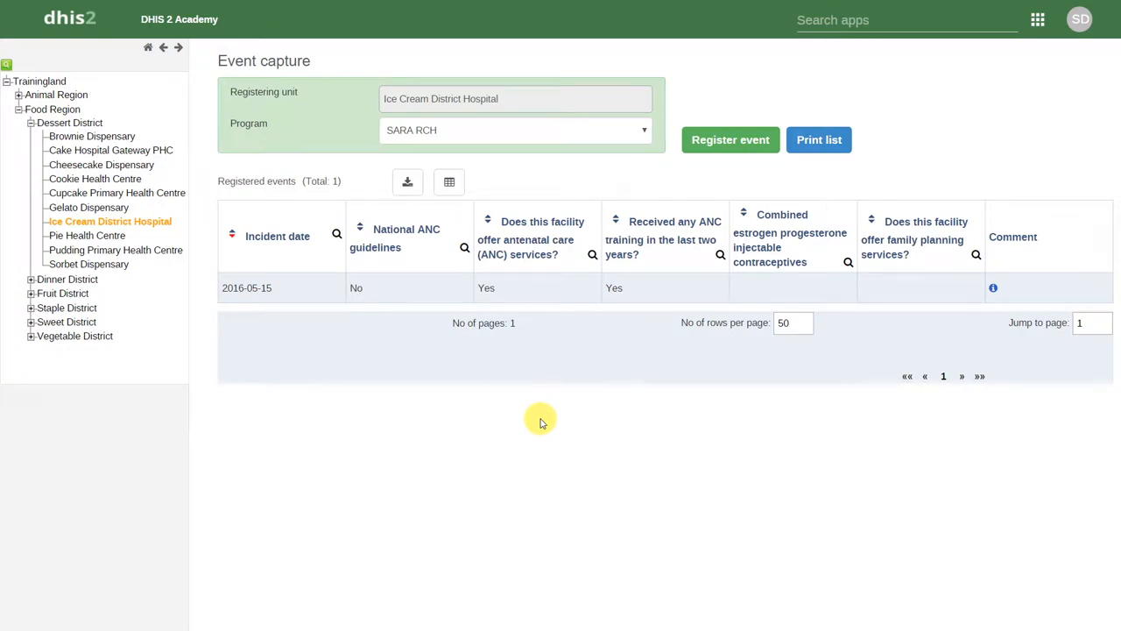
pyautogui.moveTo(745, 184)
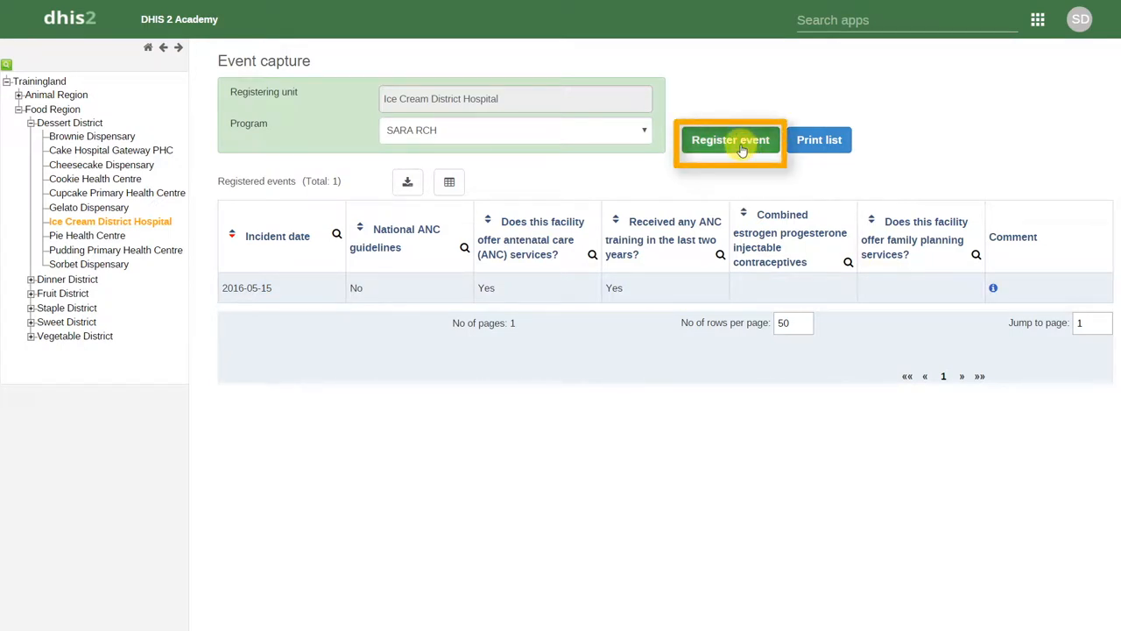
# Step: Register a new event for Ice Cream District Hospital under SARA RCH
pyautogui.click(730, 140)
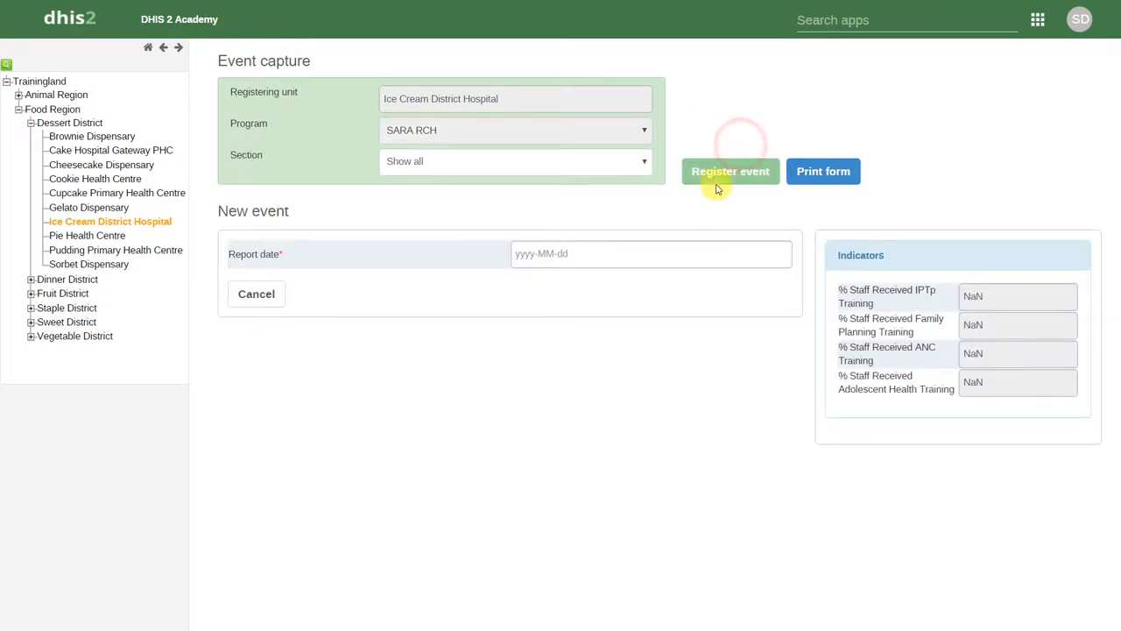
pyautogui.moveTo(675, 253)
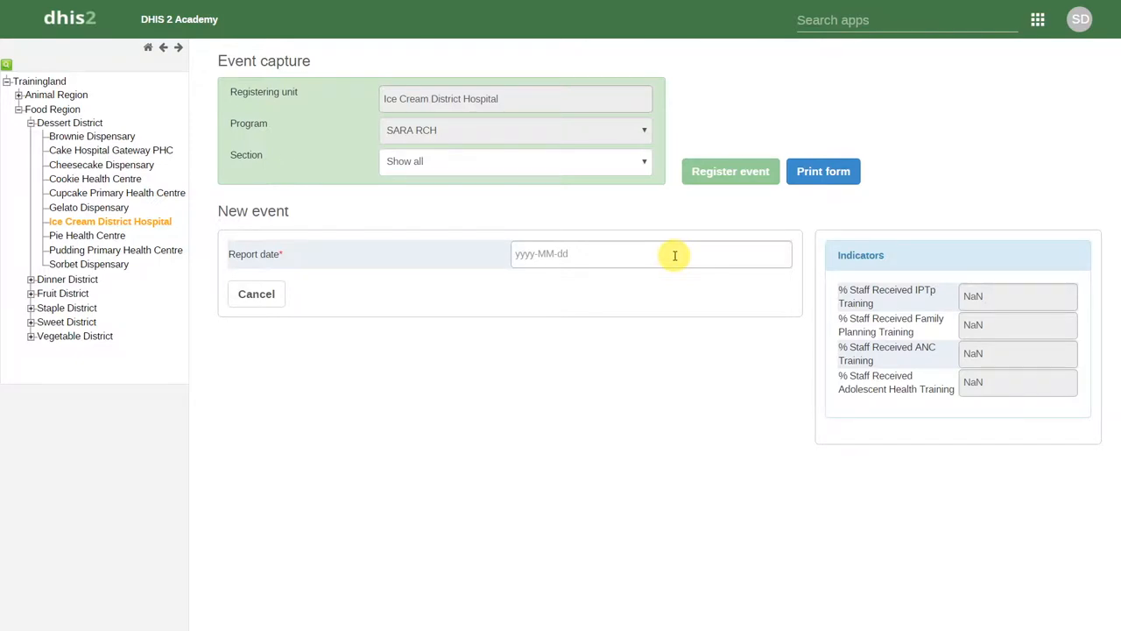
# Step: Set the report date to 2 November 2016 from the calendar
pyautogui.click(651, 253)
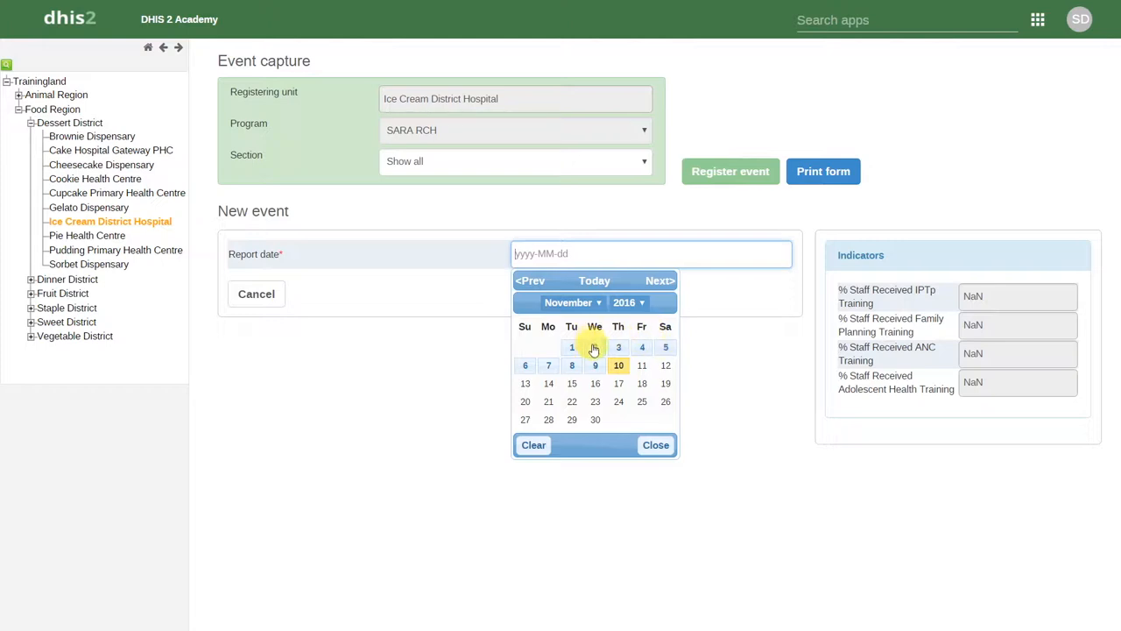
pyautogui.click(595, 347)
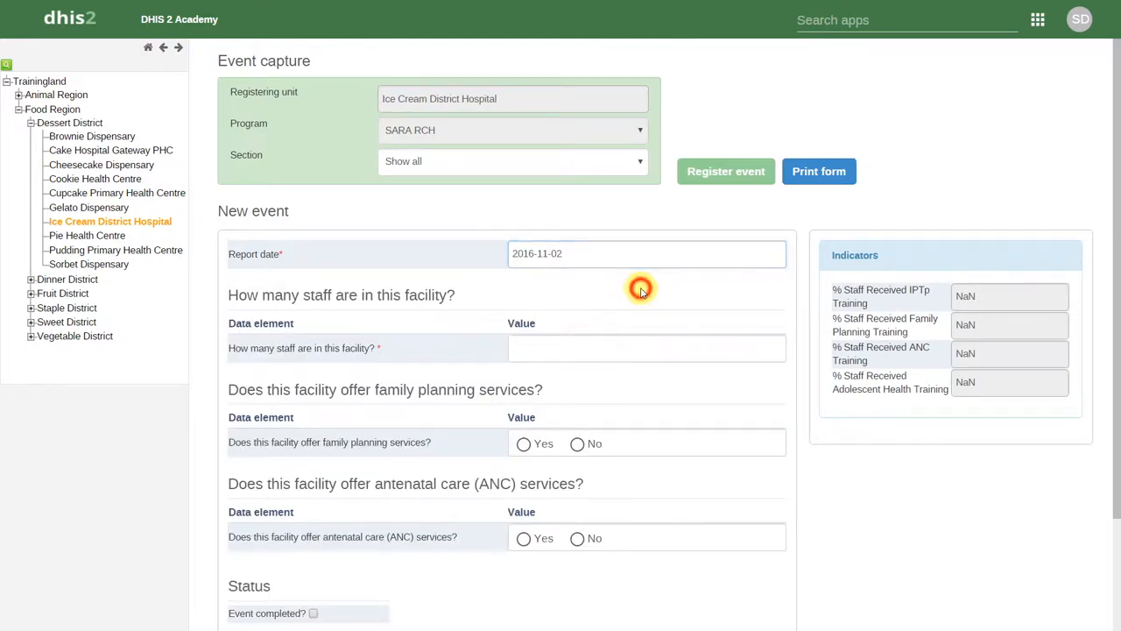
pyautogui.moveTo(988, 238)
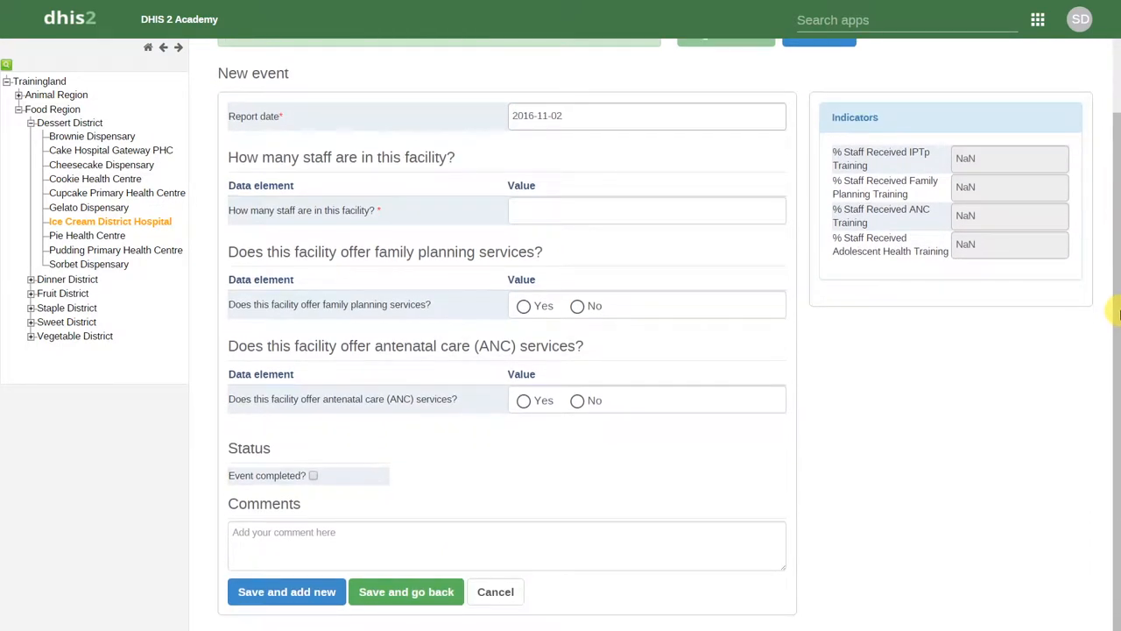
pyautogui.moveTo(988, 361)
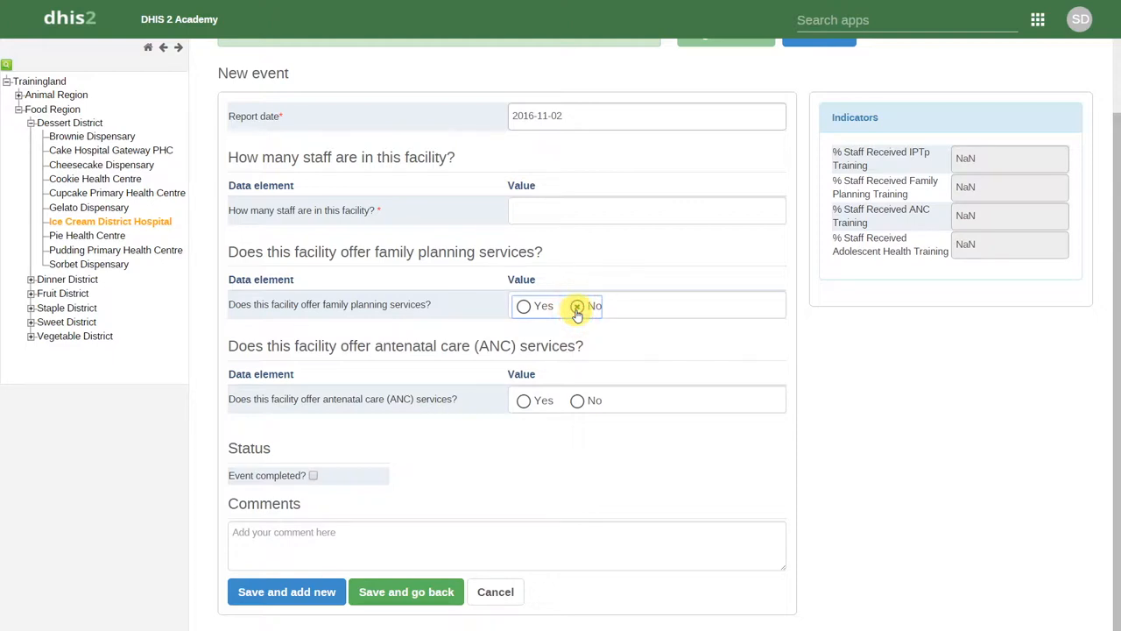
# Step: Answer Yes to family planning services, then review the revealed contraceptive-method questions
pyautogui.click(577, 305)
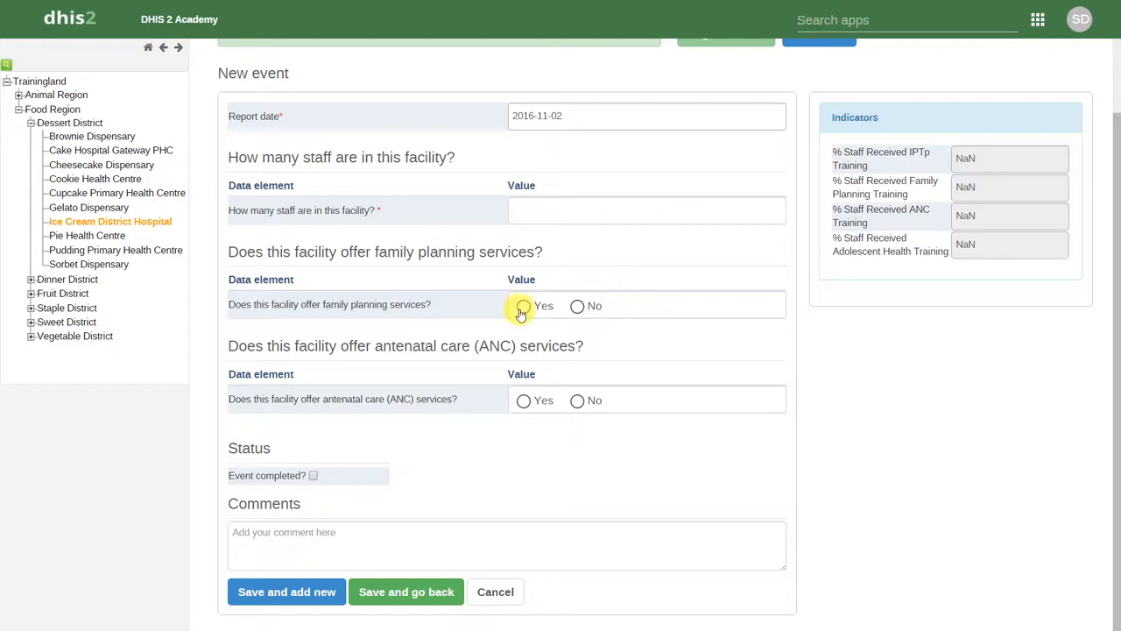
pyautogui.click(524, 305)
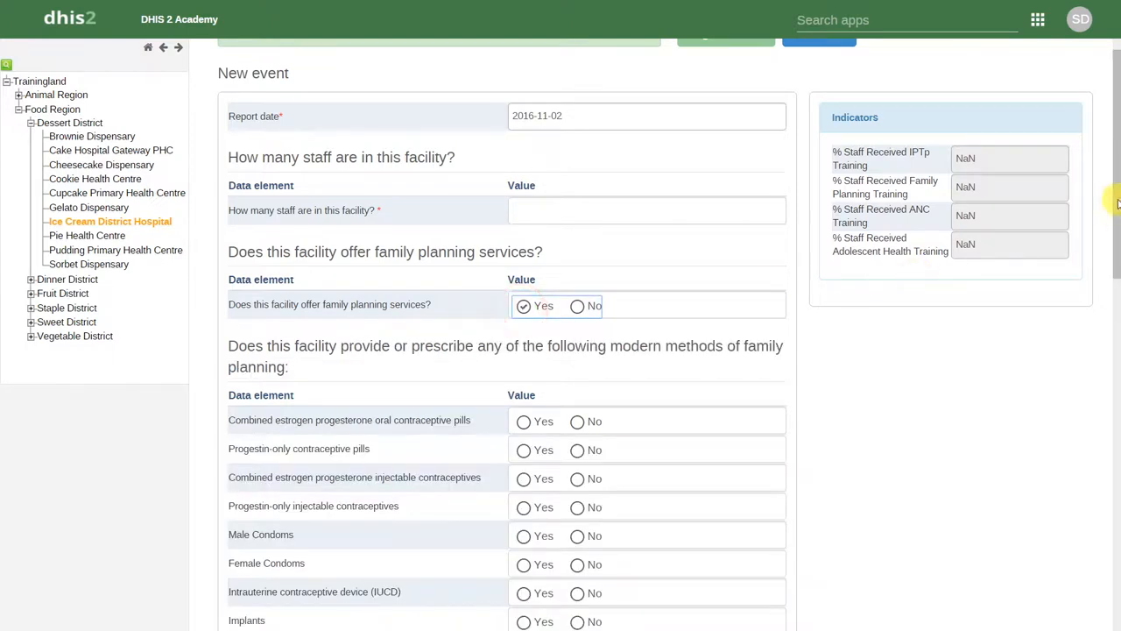
pyautogui.scroll(-3)
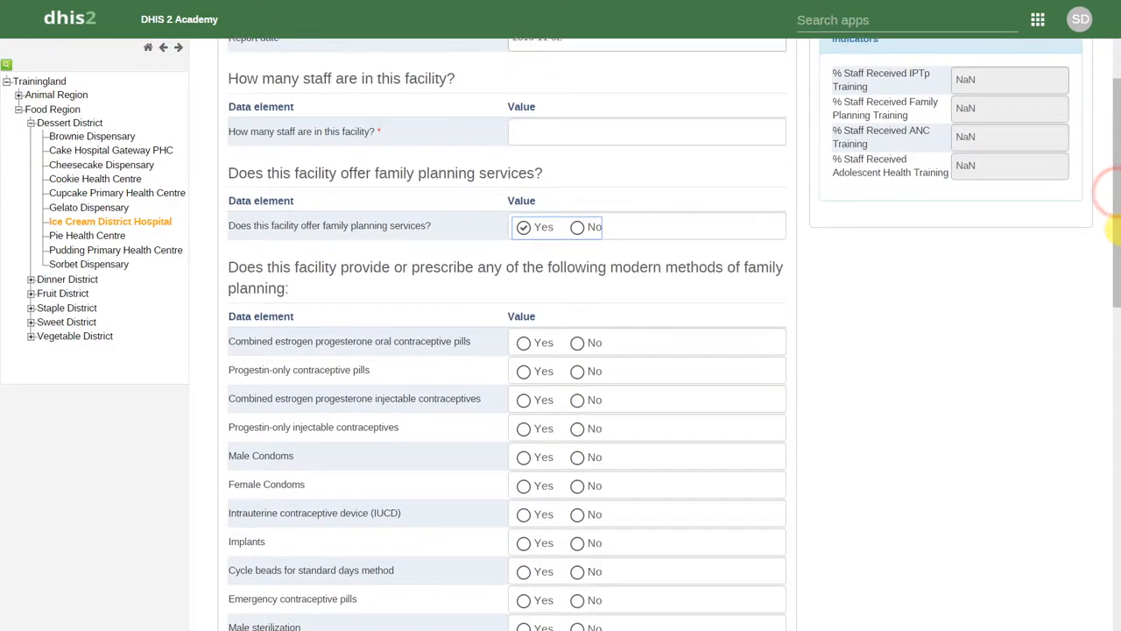
pyautogui.scroll(-3)
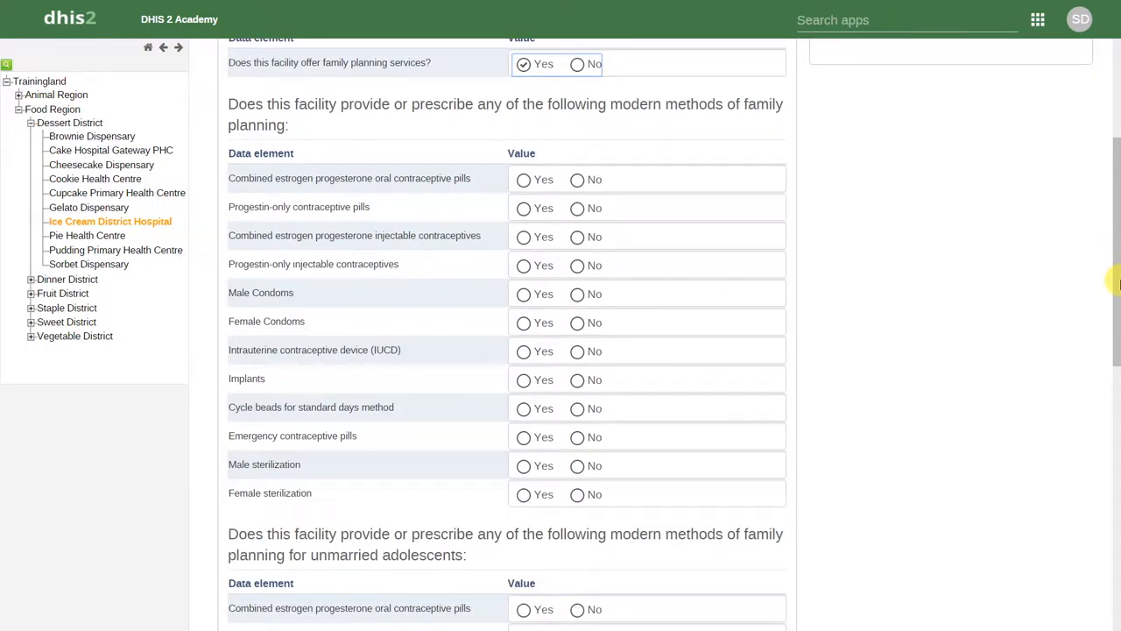
pyautogui.scroll(-3)
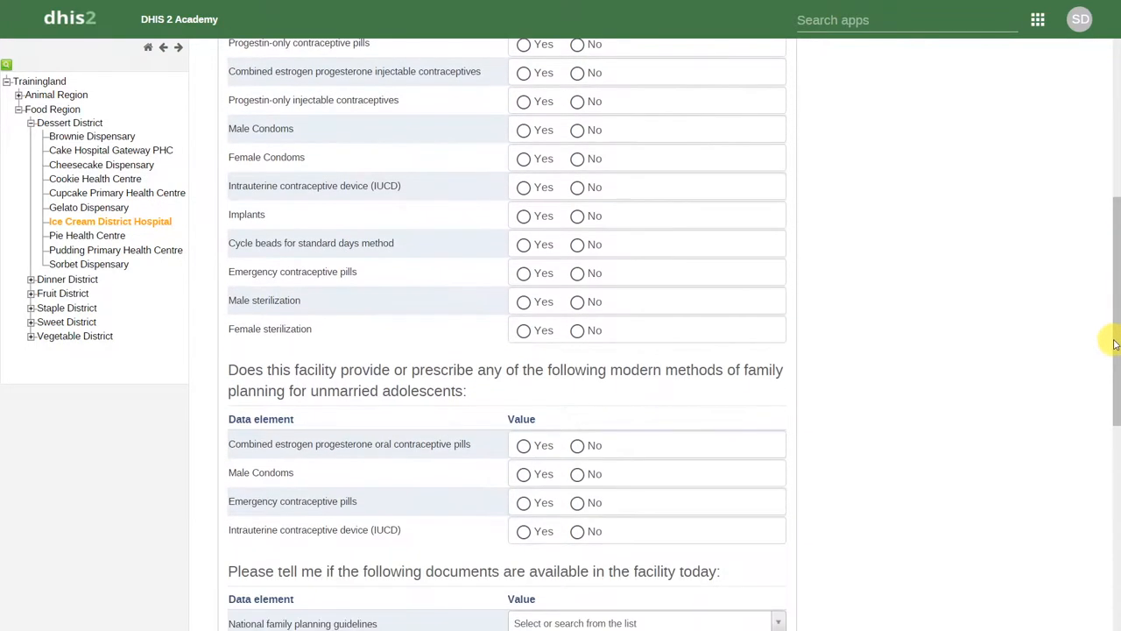
pyautogui.scroll(-3)
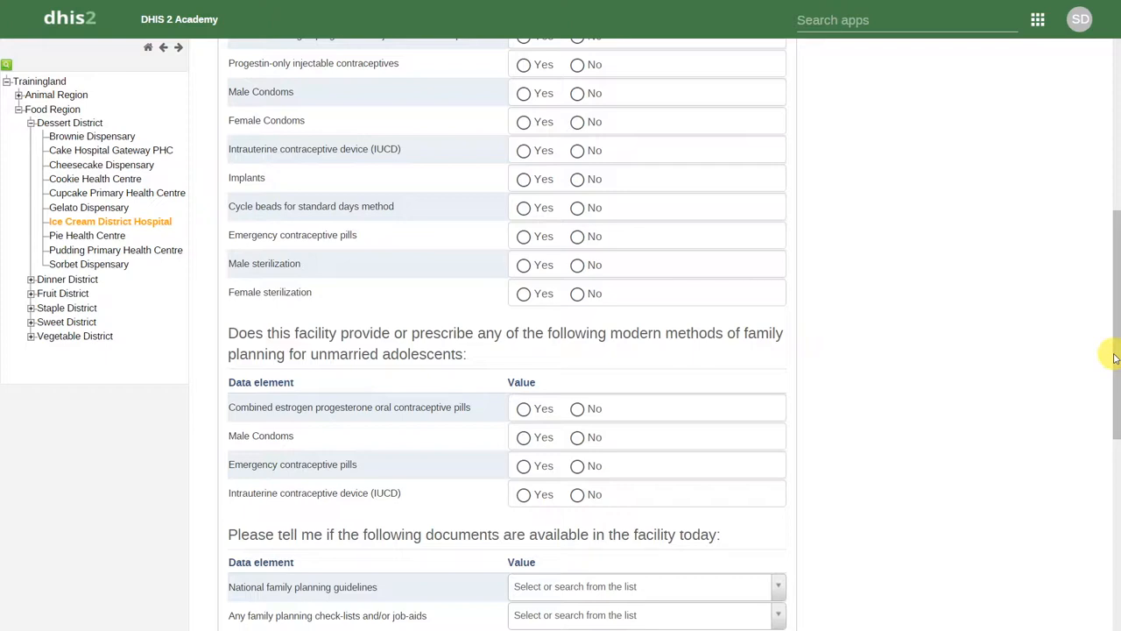
pyautogui.scroll(-3)
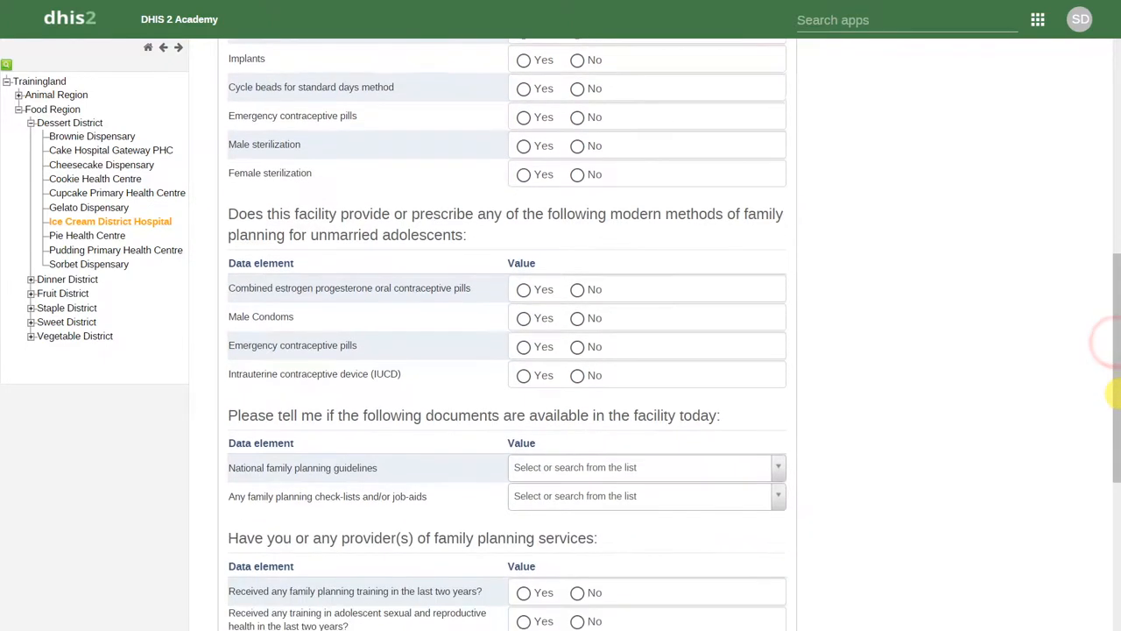
pyautogui.scroll(3)
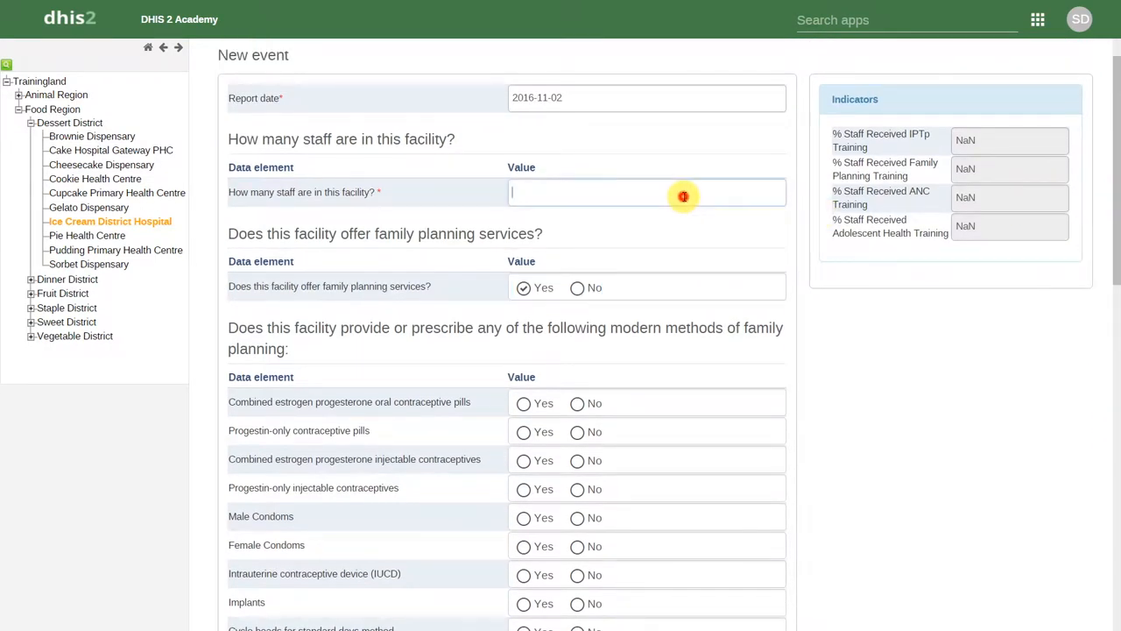
# Step: Enter staff count 10; mark combined pills and male condoms provided, progestin-only pills not
pyautogui.write('10')
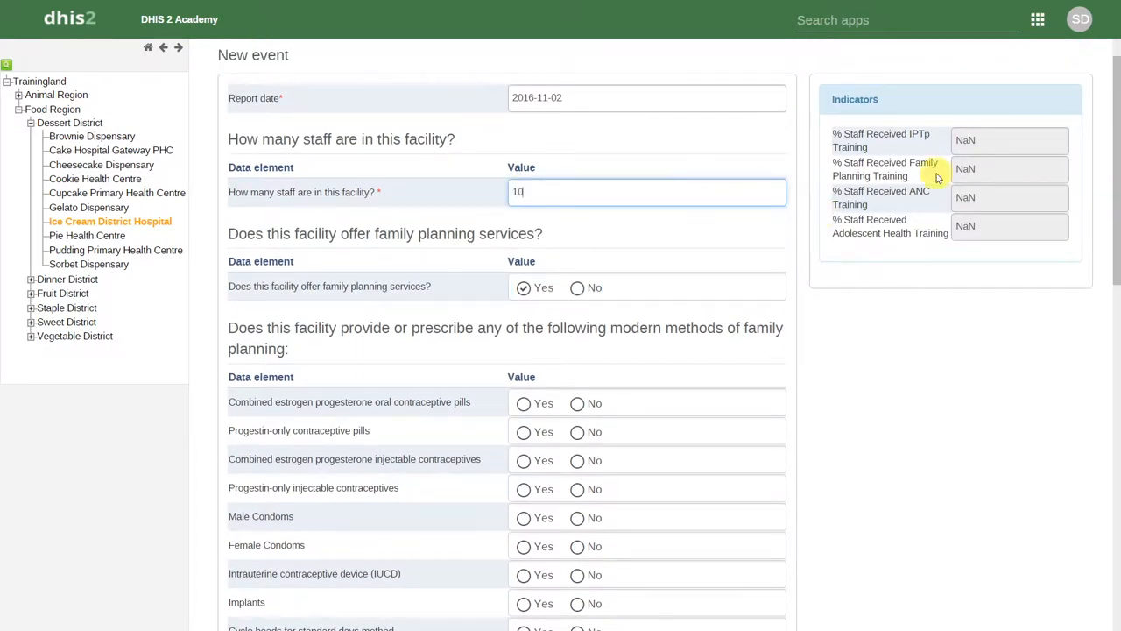
pyautogui.scroll(-3)
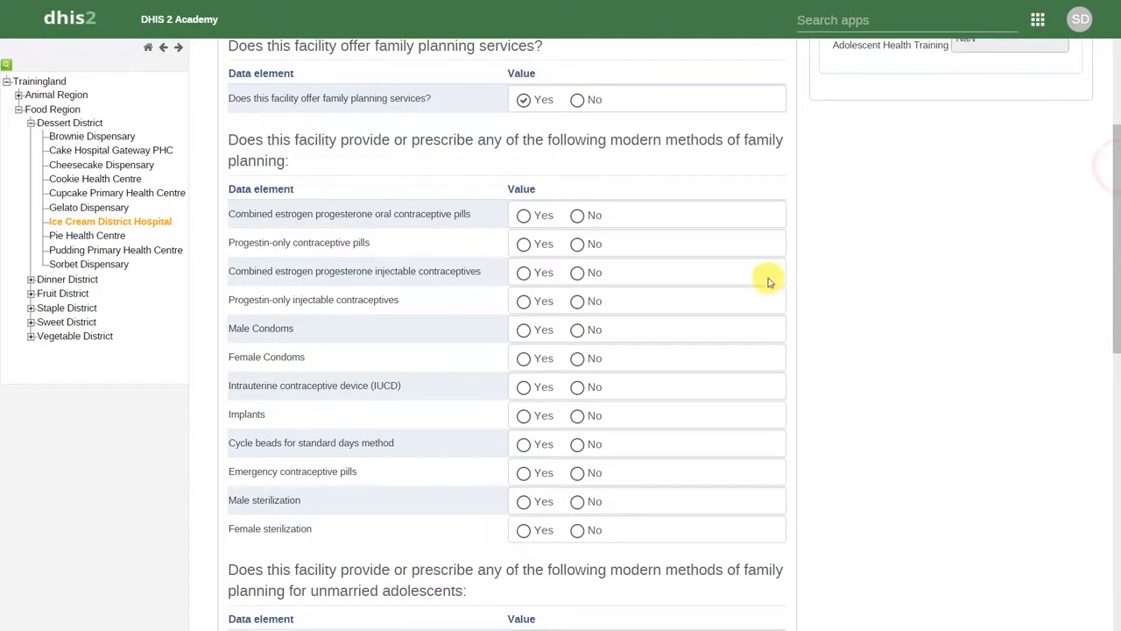
pyautogui.click(523, 215)
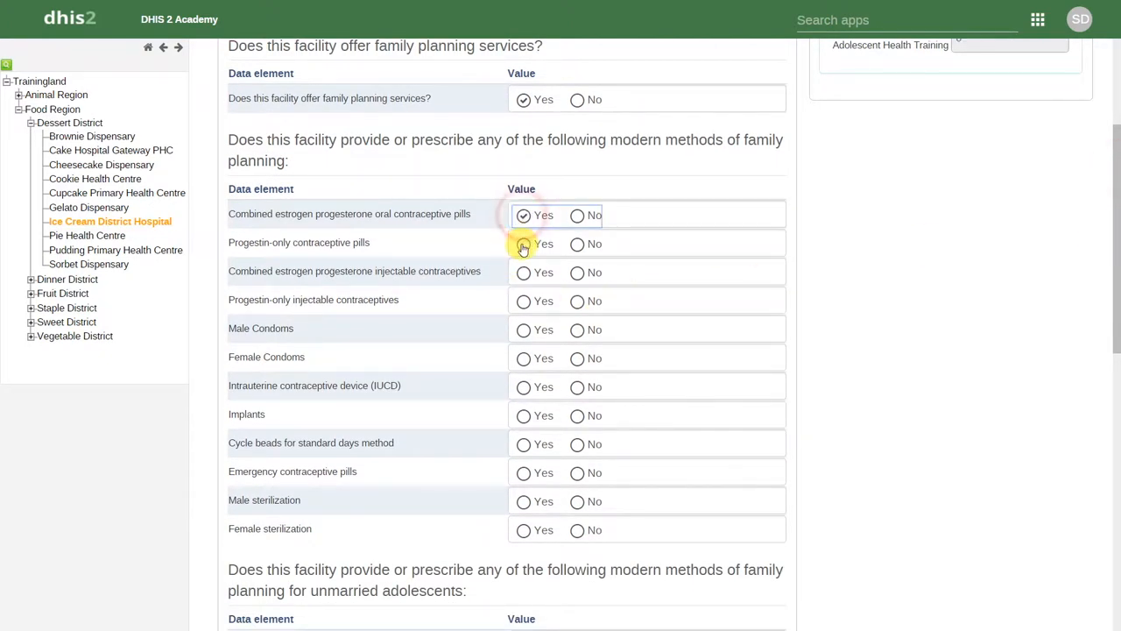
pyautogui.click(578, 244)
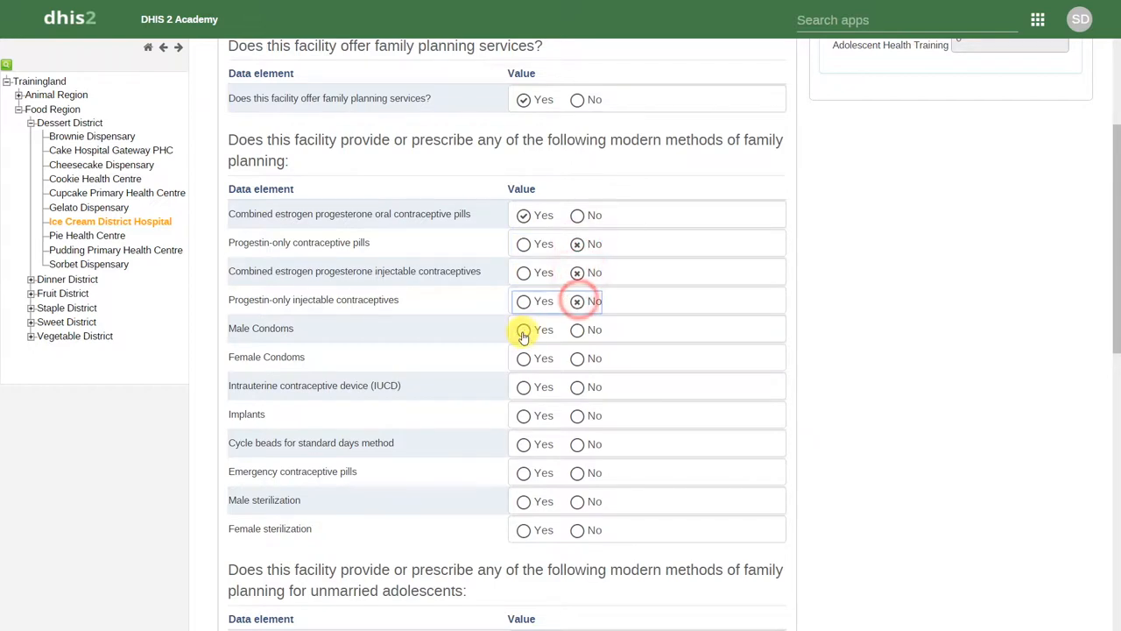
pyautogui.click(524, 330)
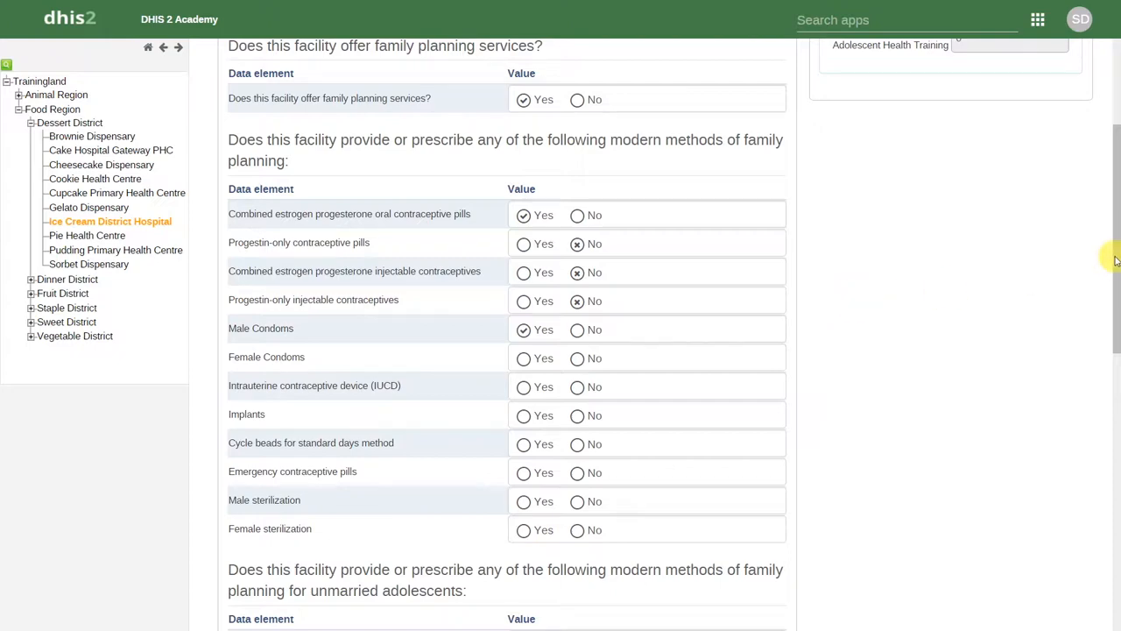
# Step: Mark national family planning guidelines 'Yes, Observed' and record 3 staff trained
pyautogui.scroll(-3)
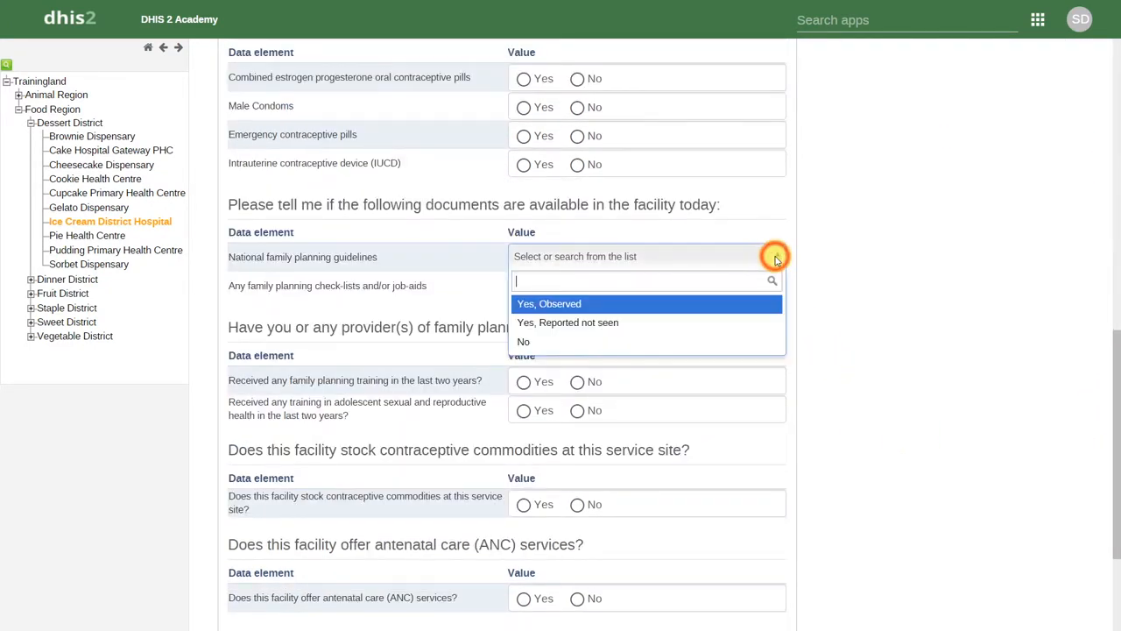
pyautogui.click(549, 303)
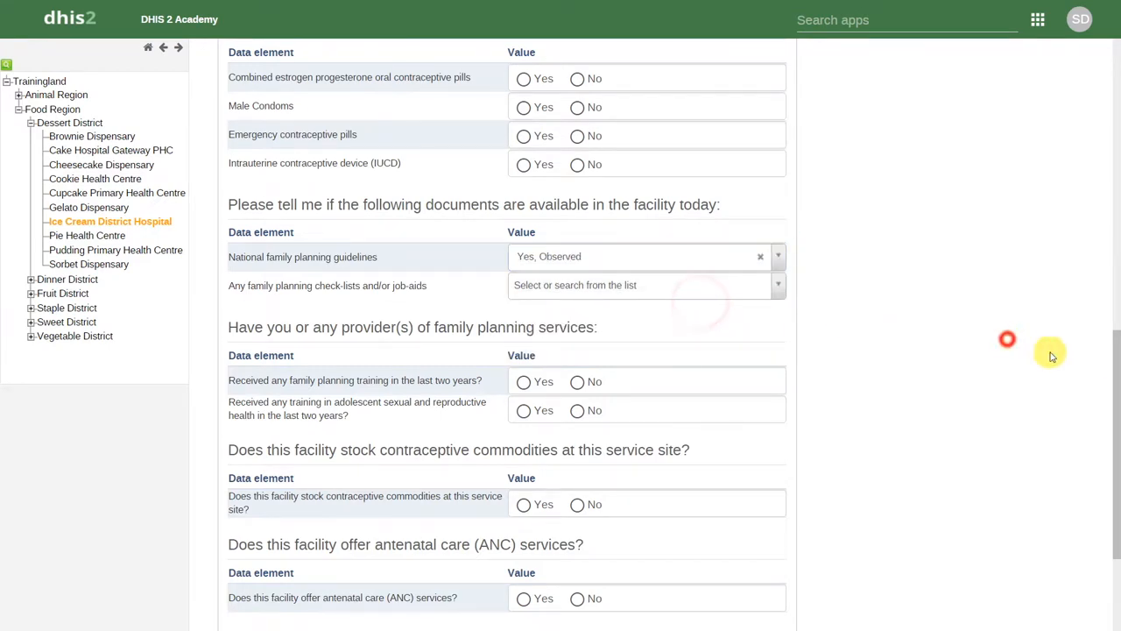
pyautogui.scroll(-3)
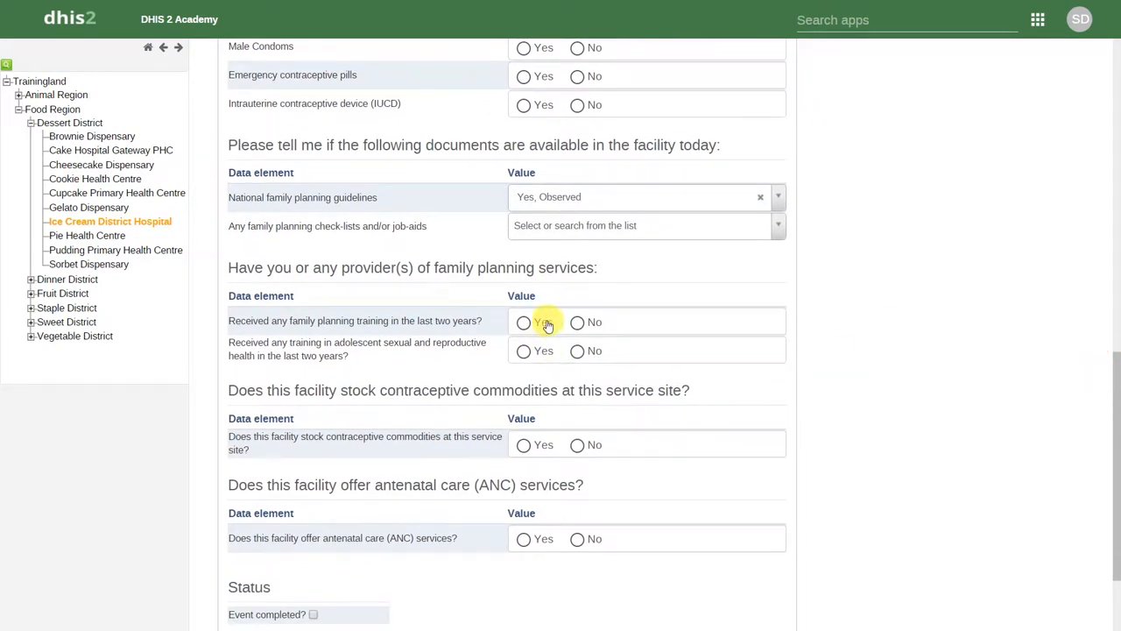
pyautogui.click(524, 321)
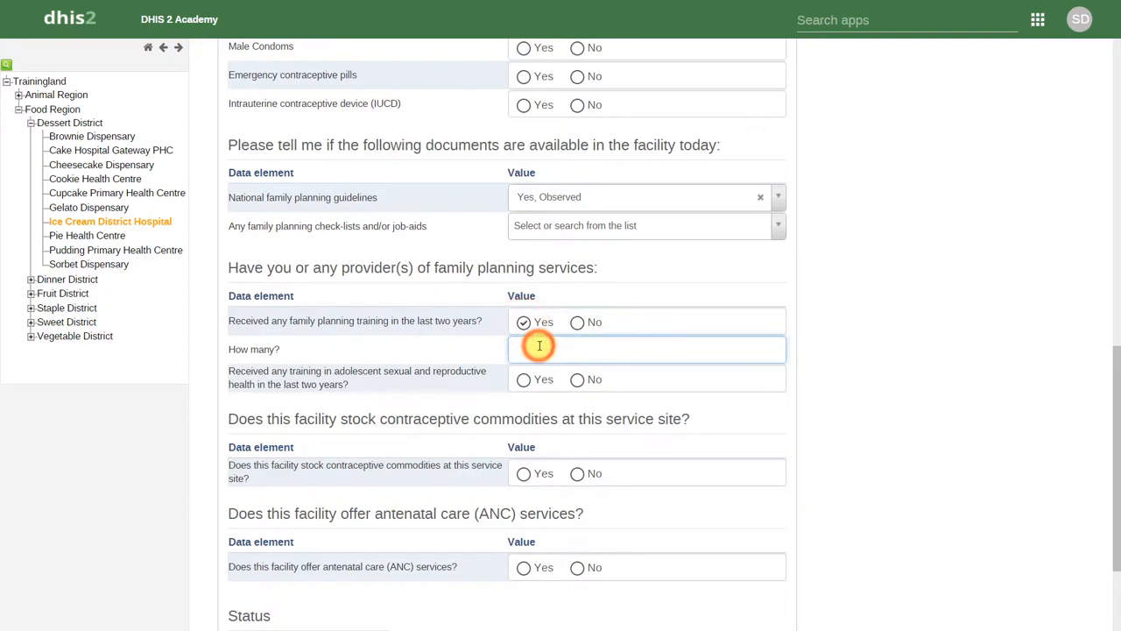
pyautogui.write('3')
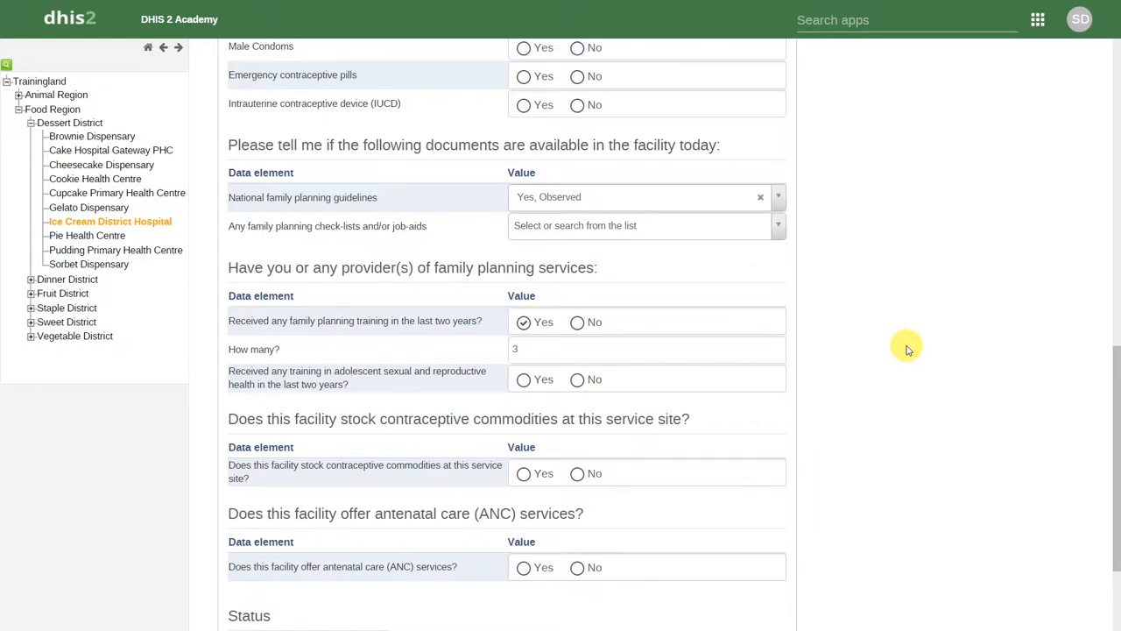
pyautogui.scroll(3)
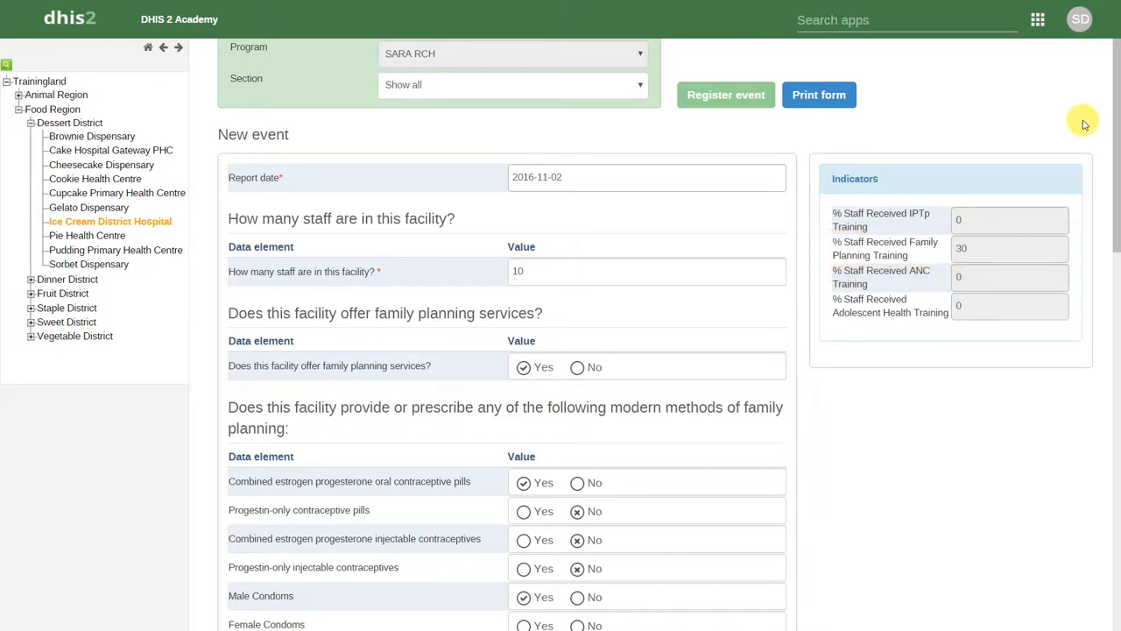
# Step: Answer Yes to adolescent reproductive health training and enter 5 trained staff
pyautogui.click(548, 270)
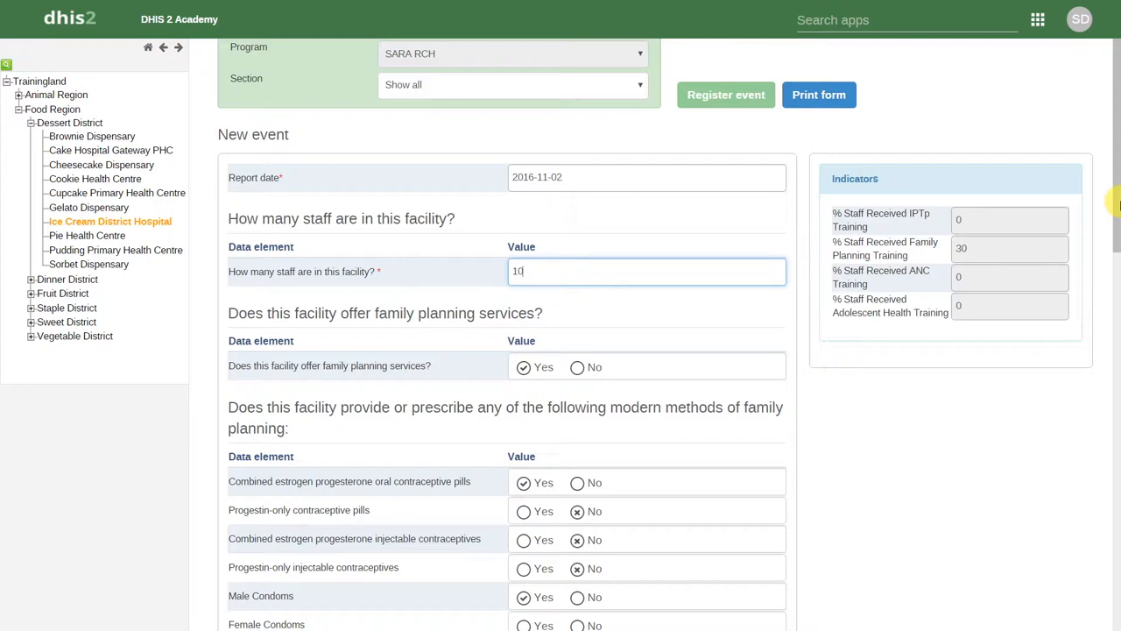
pyautogui.scroll(-3)
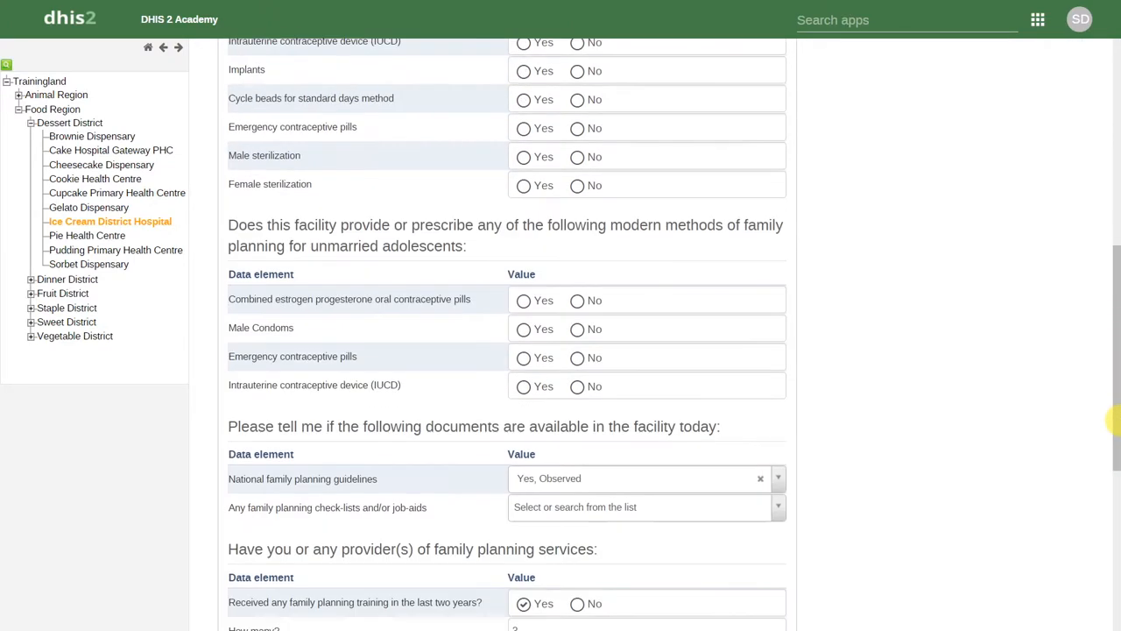
pyautogui.scroll(-3)
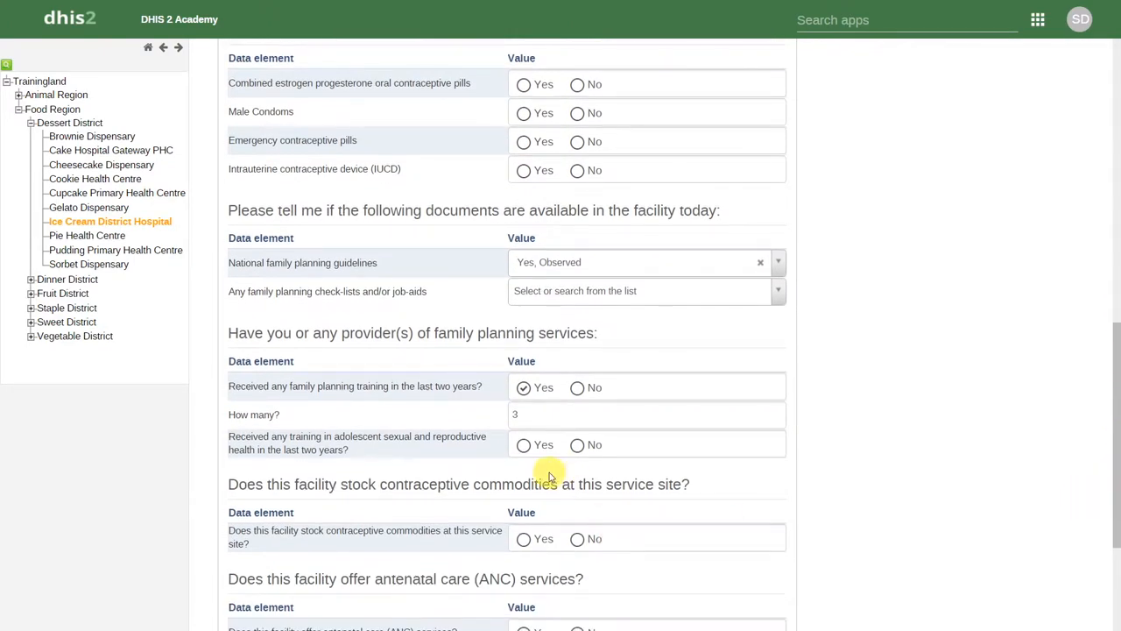
pyautogui.click(524, 444)
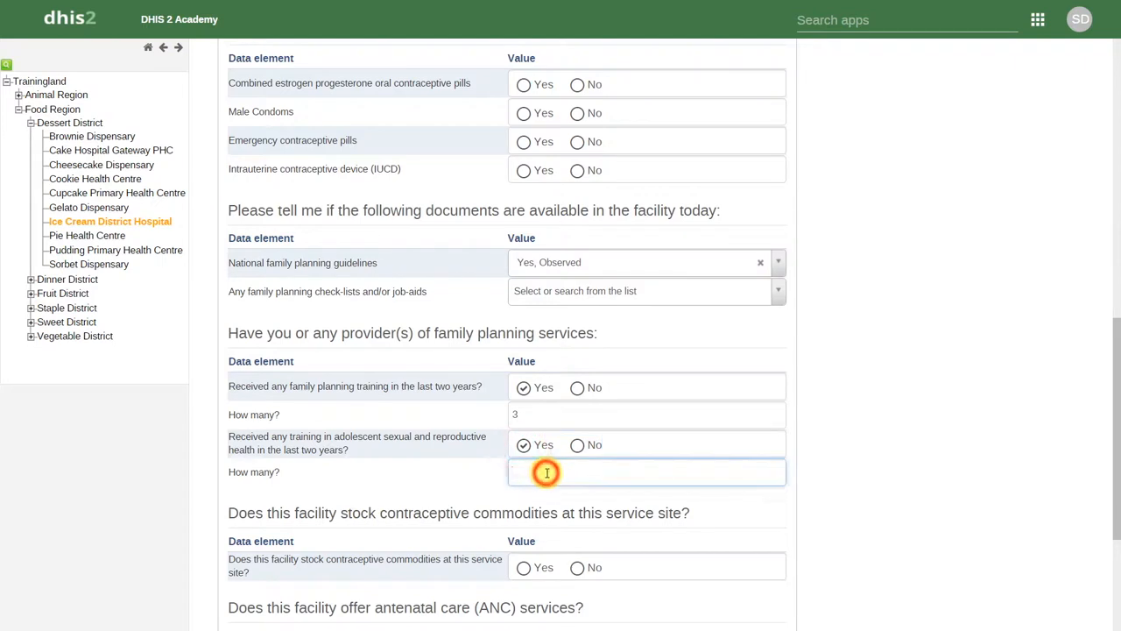
pyautogui.click(546, 472)
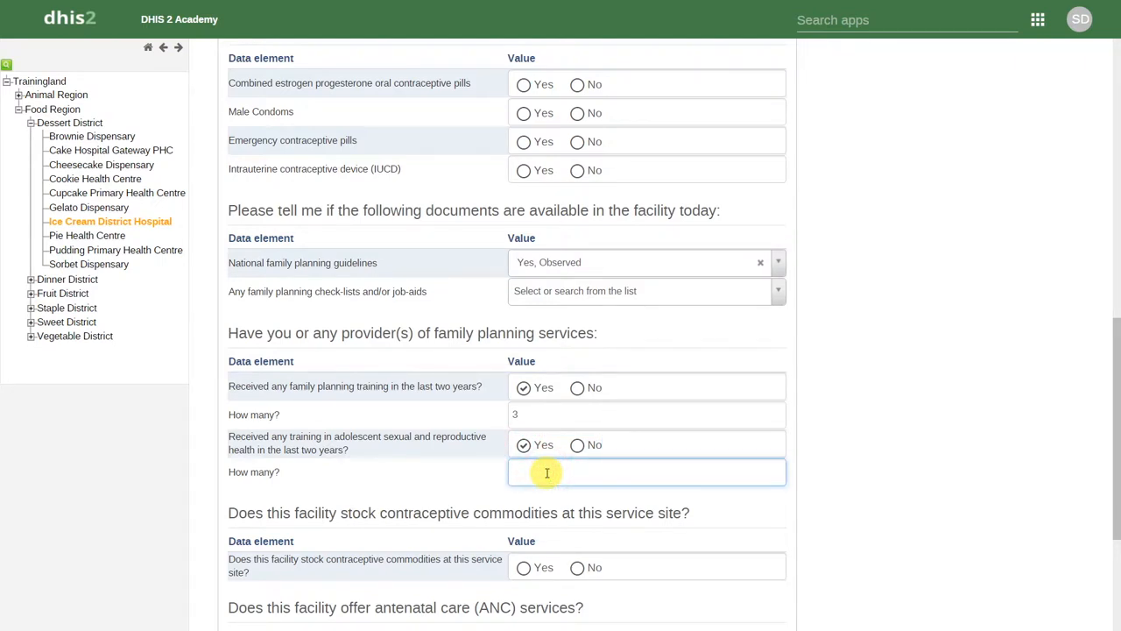
pyautogui.click(646, 473)
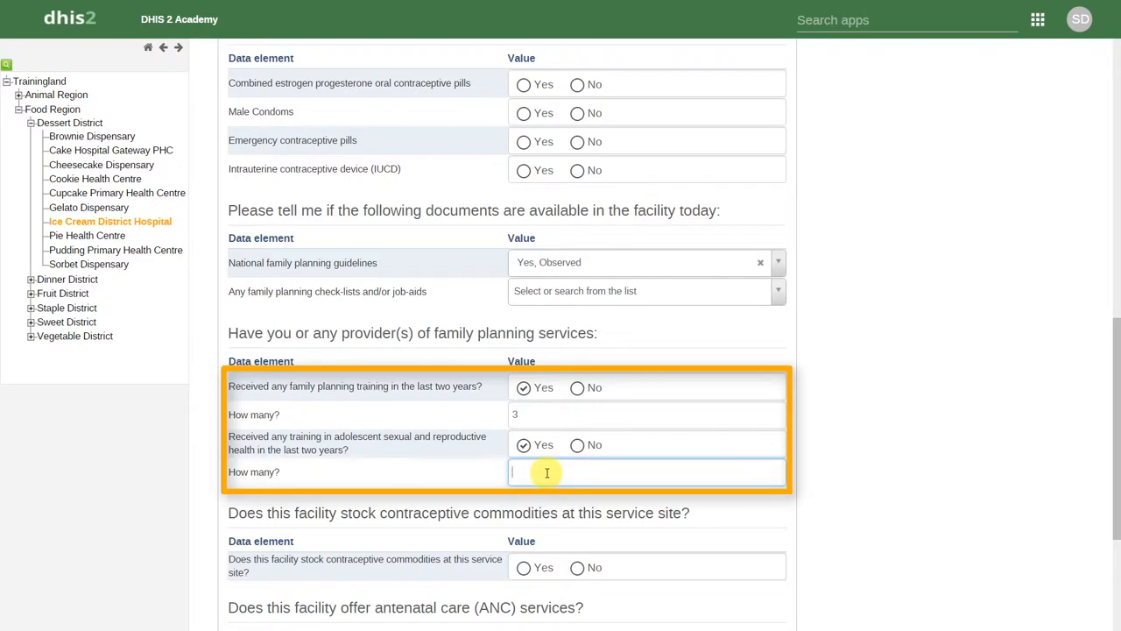
pyautogui.write('5')
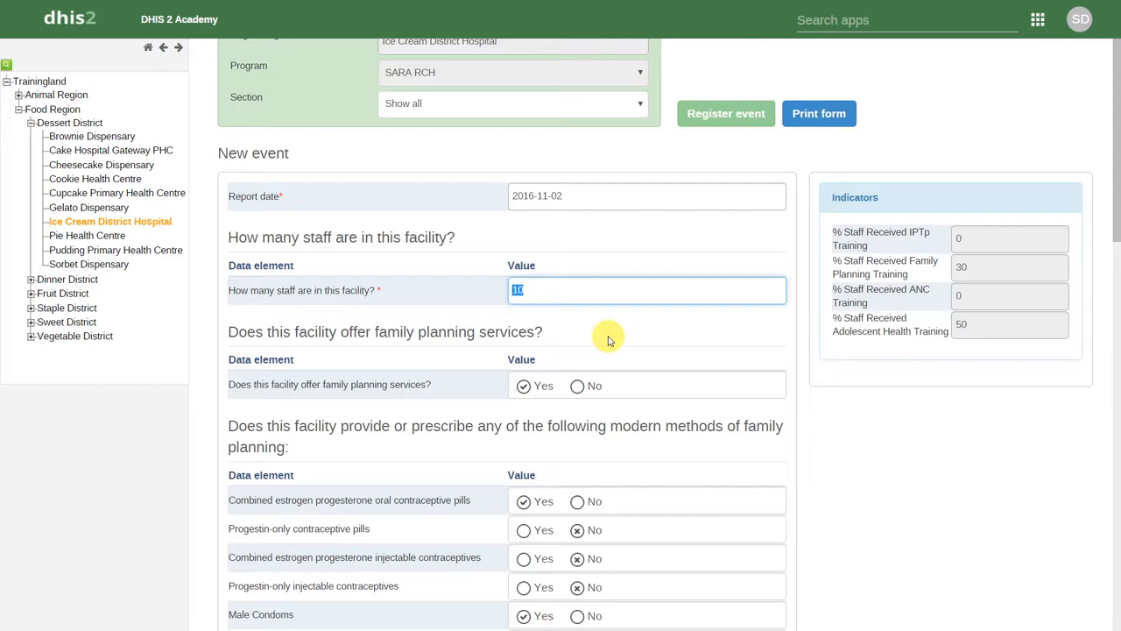
pyautogui.write('2')
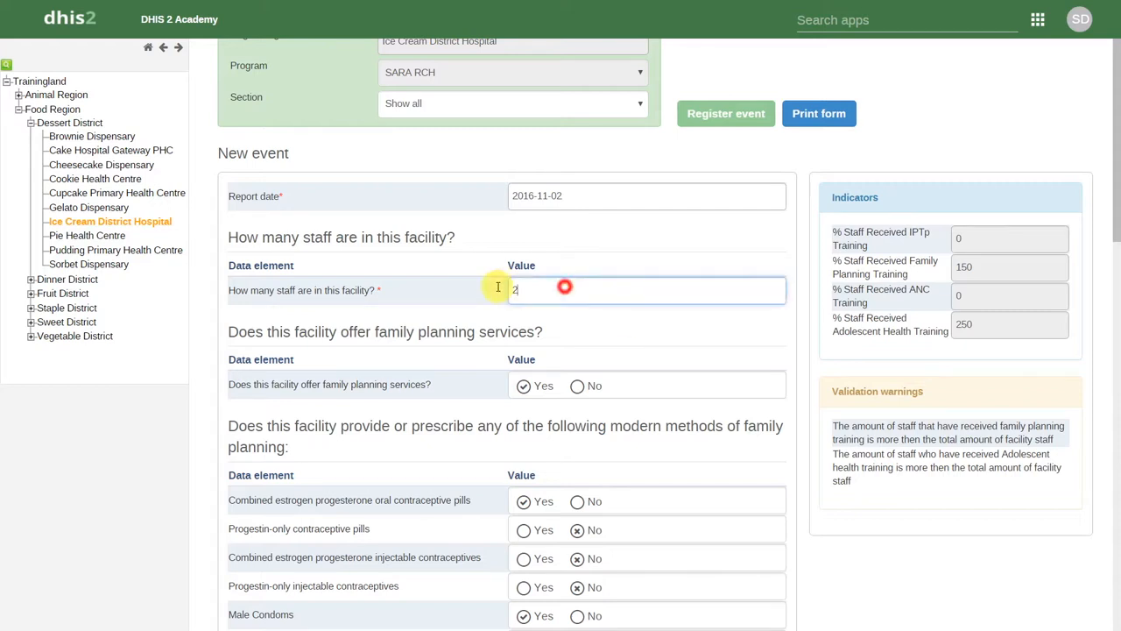
pyautogui.write('1')
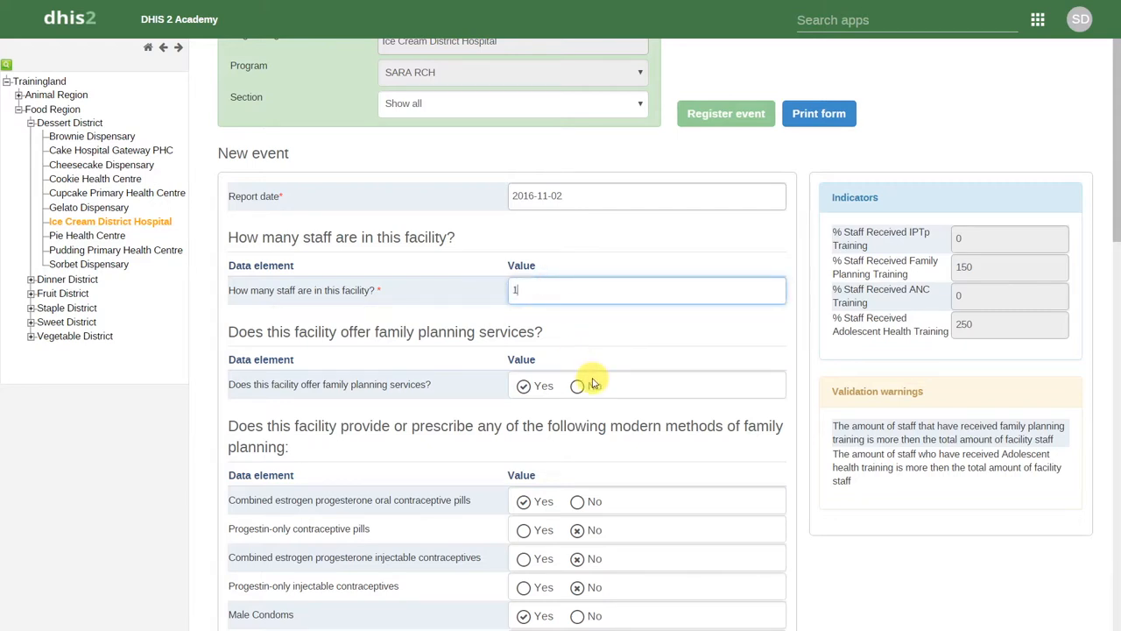
pyautogui.write('0')
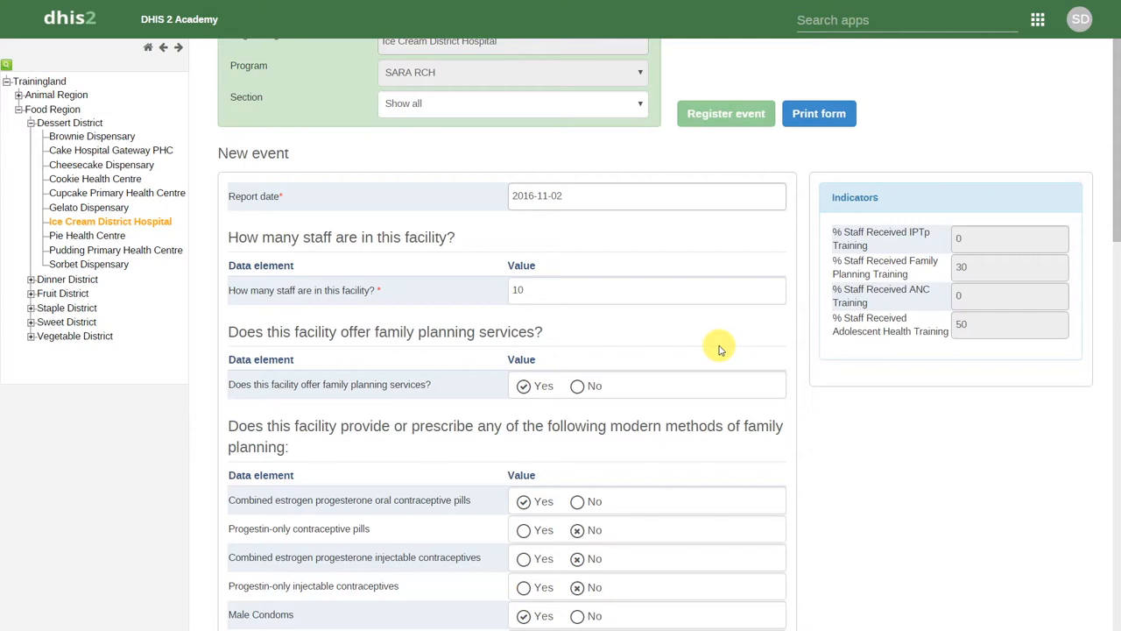
pyautogui.click(612, 290)
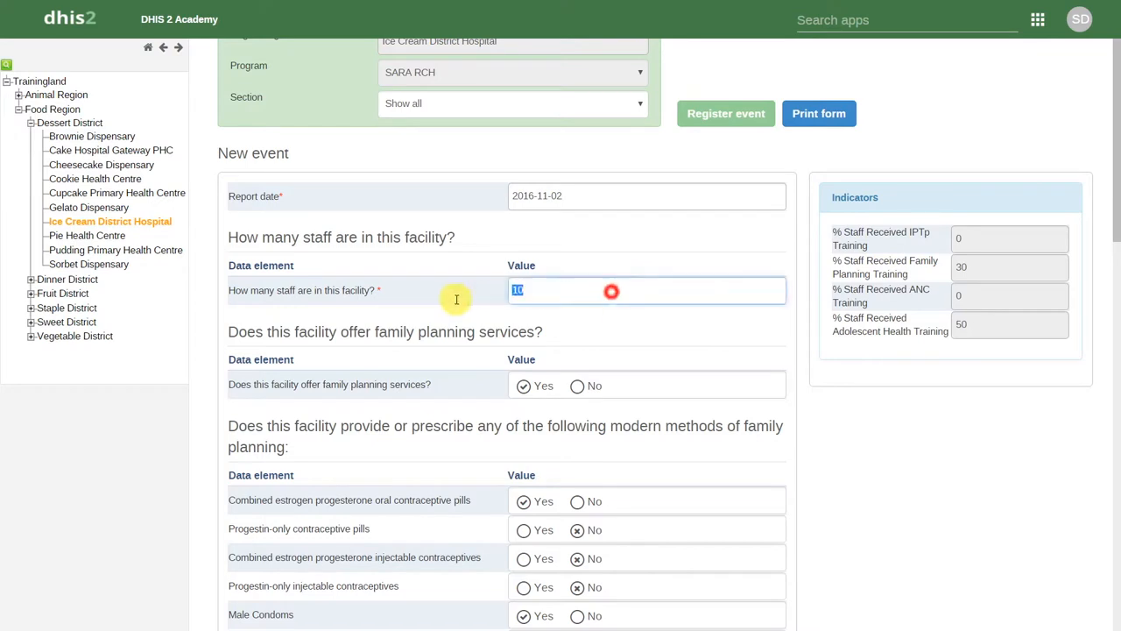
# Step: Test staff count 2, restore 10, then clear the family planning services answer
pyautogui.write('2')
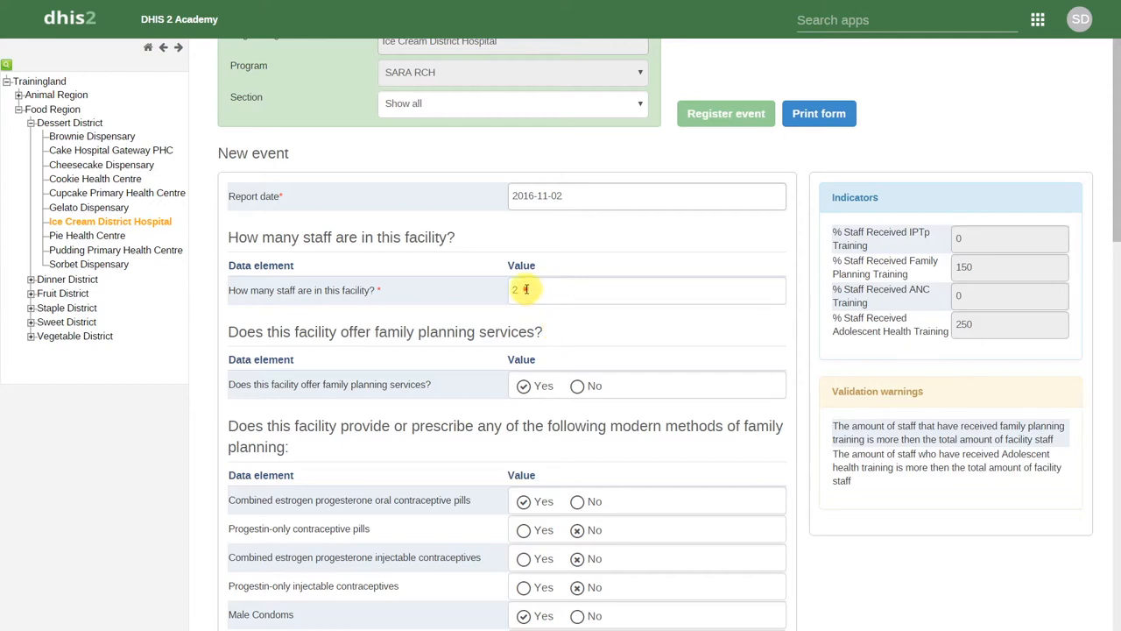
pyautogui.write('10')
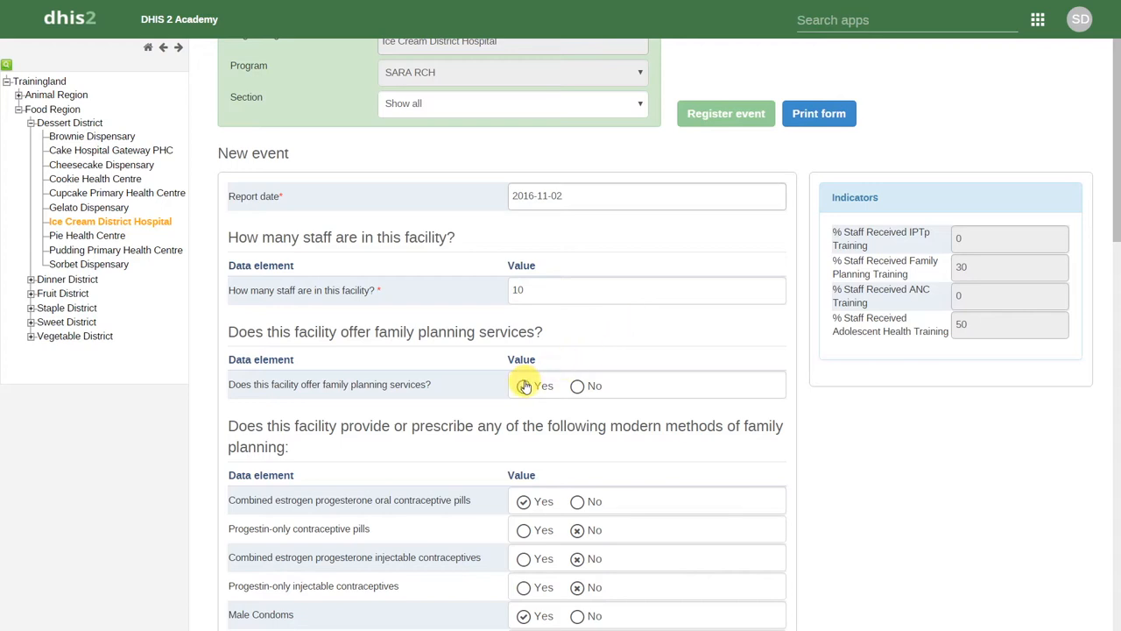
pyautogui.click(523, 385)
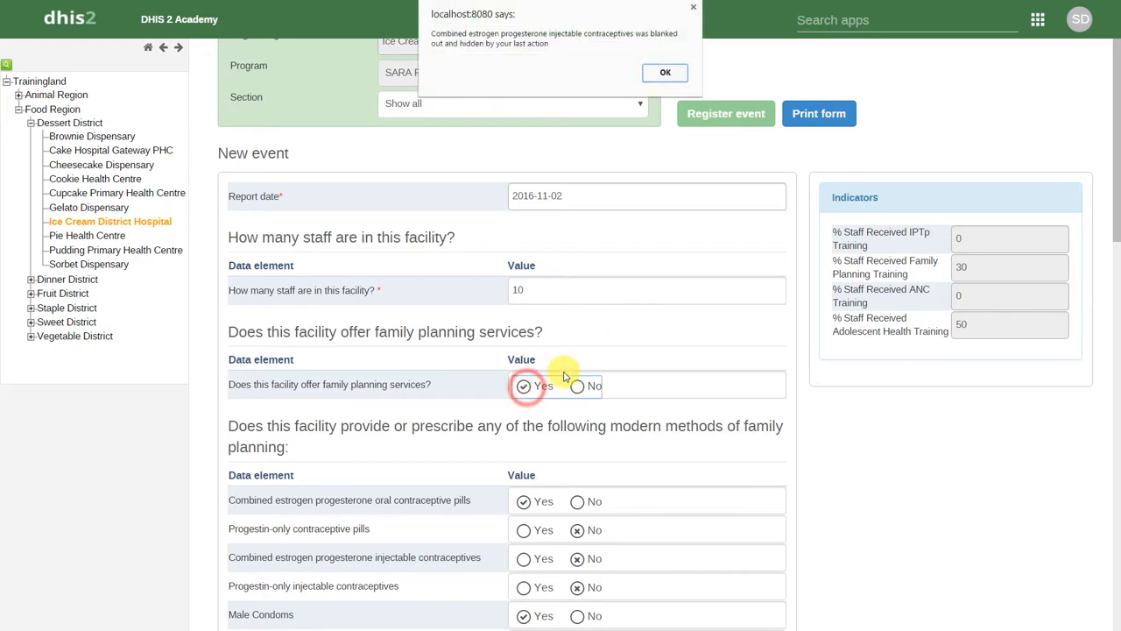